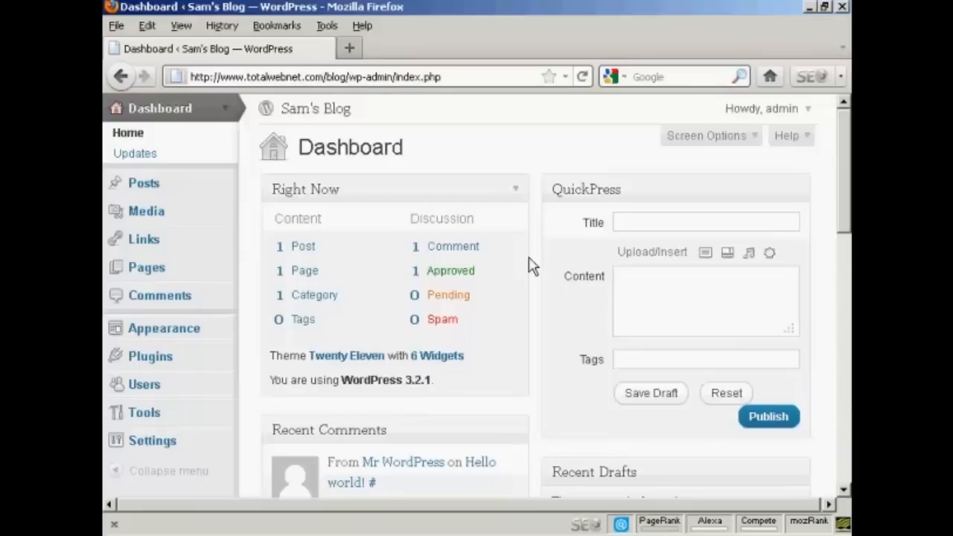
mouse_move(362, 164)
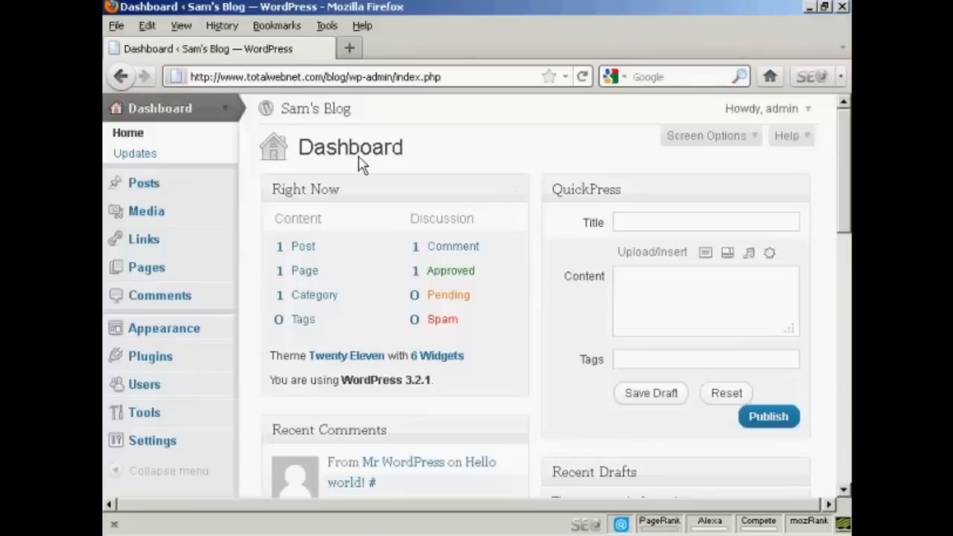
mouse_move(140, 446)
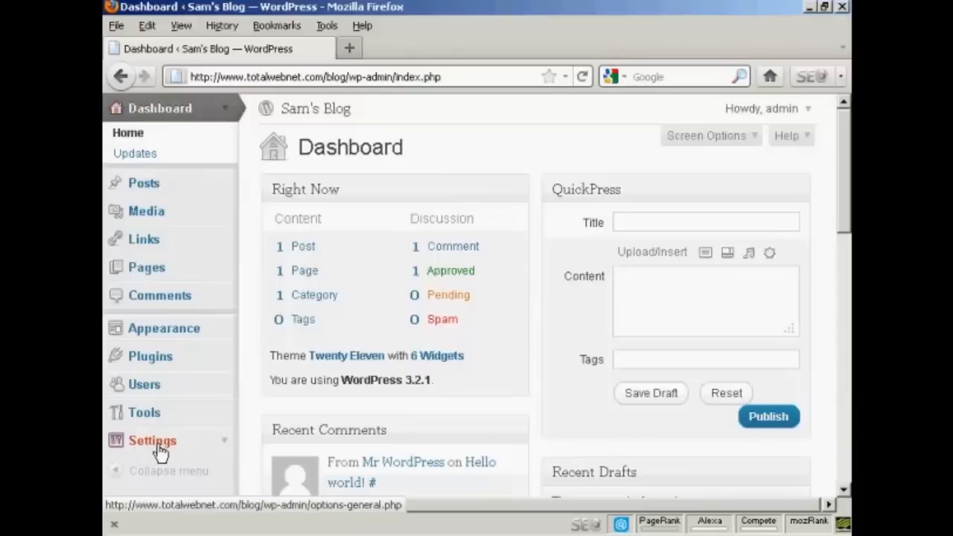
Navigate to Settings > Permalinks for Sam's Blog.
left_click(151, 441)
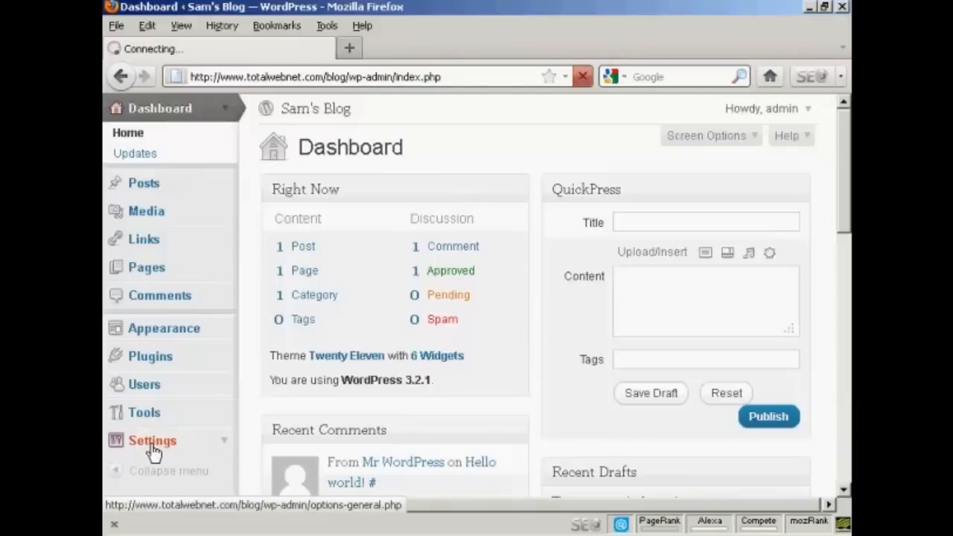
left_click(151, 440)
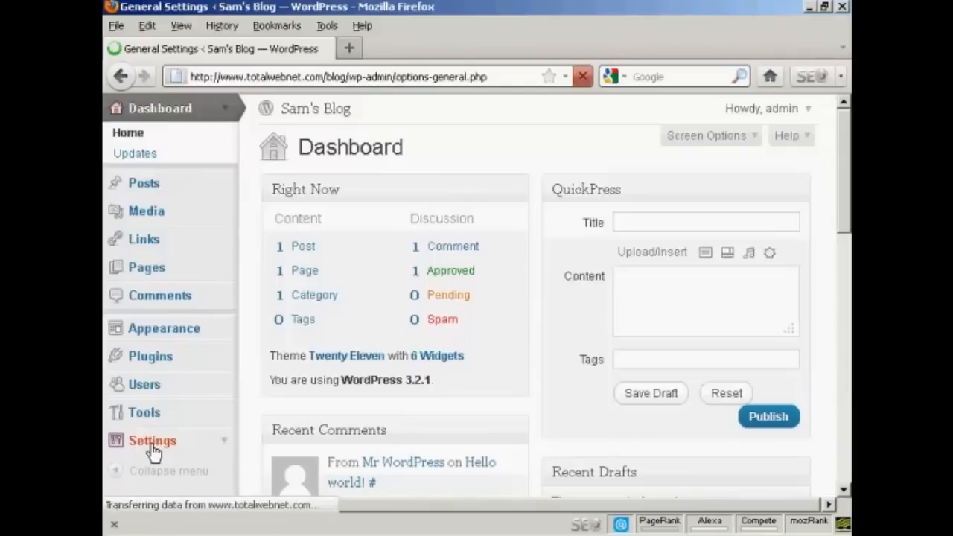
left_click(152, 441)
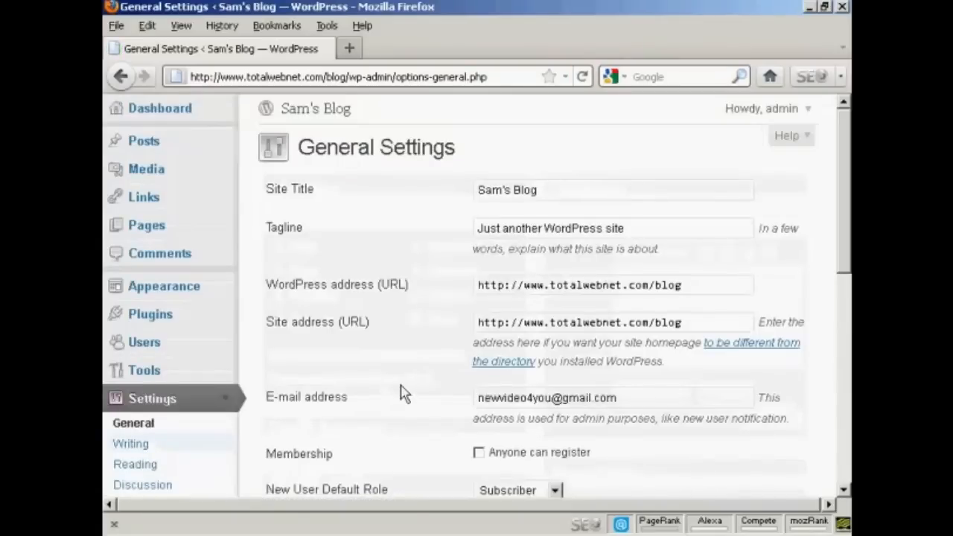
scroll("down", 3)
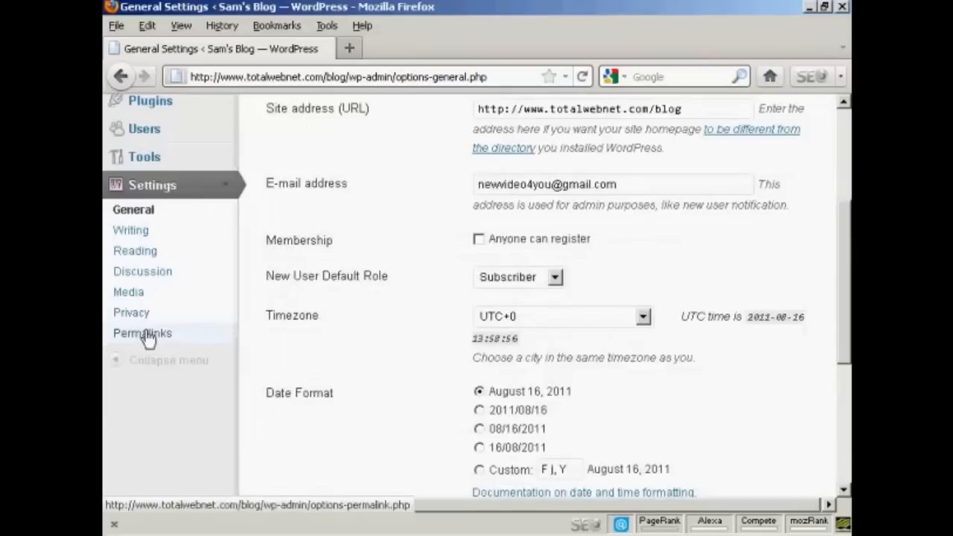
left_click(142, 334)
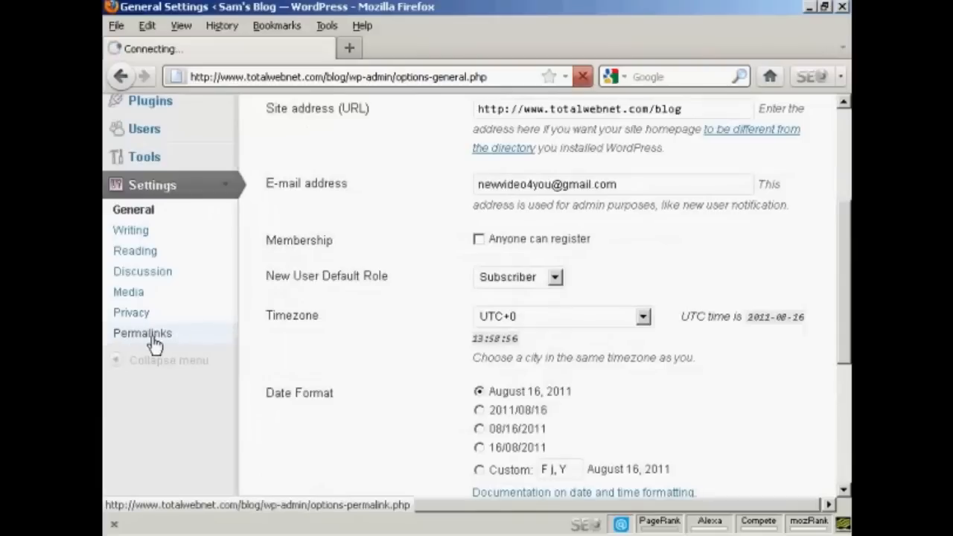
left_click(142, 334)
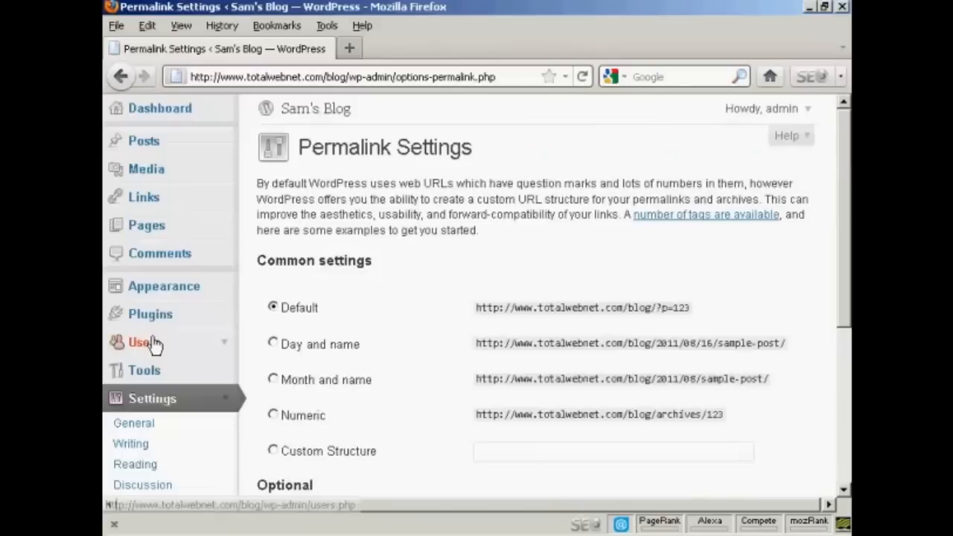
mouse_move(352, 329)
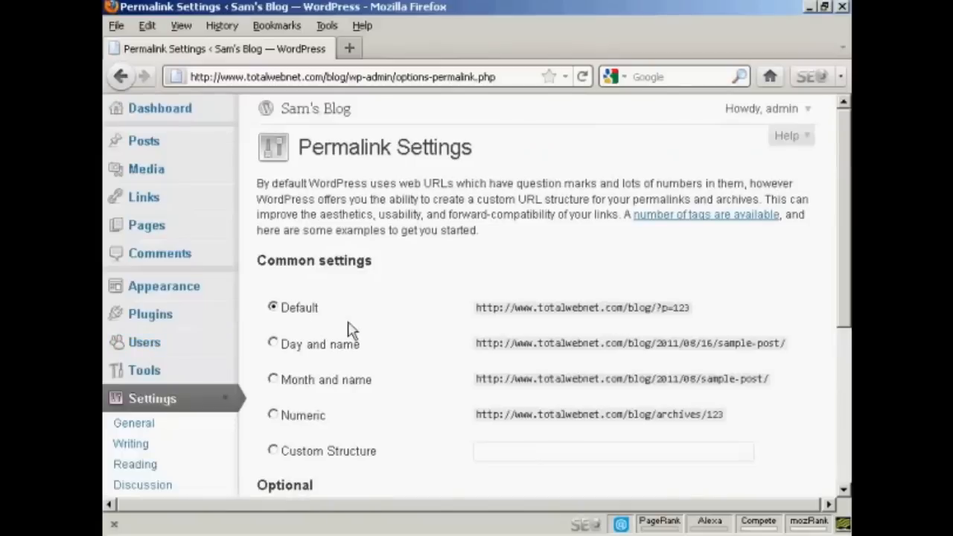
mouse_move(528, 290)
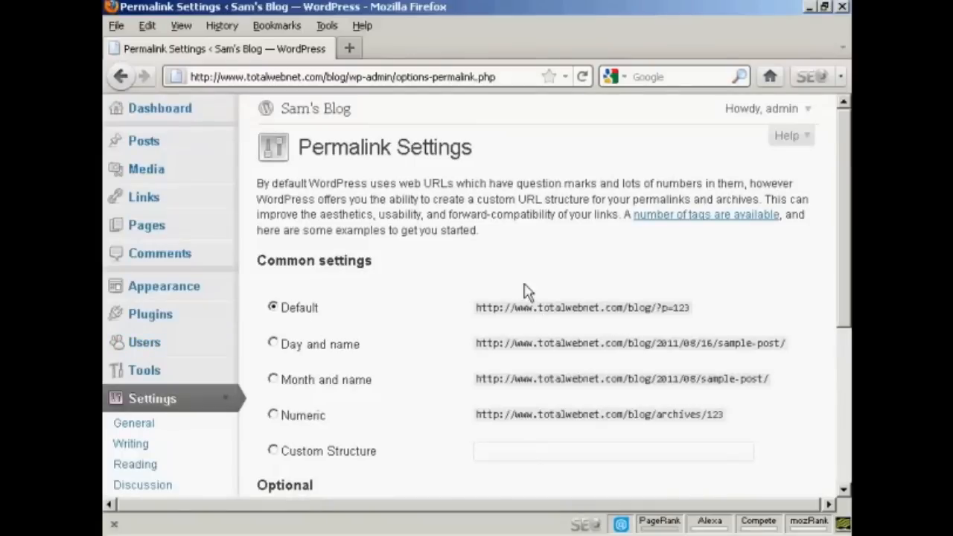
mouse_move(495, 327)
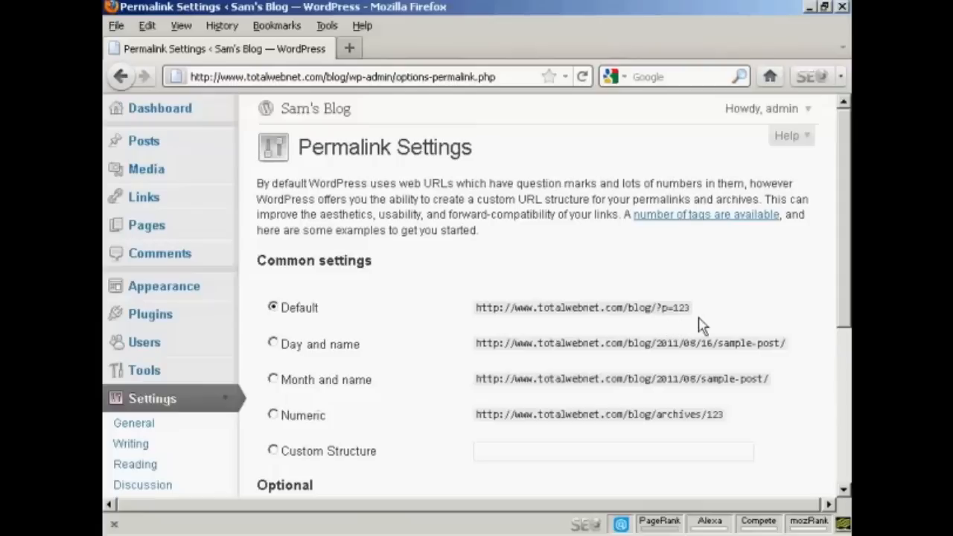
mouse_move(685, 330)
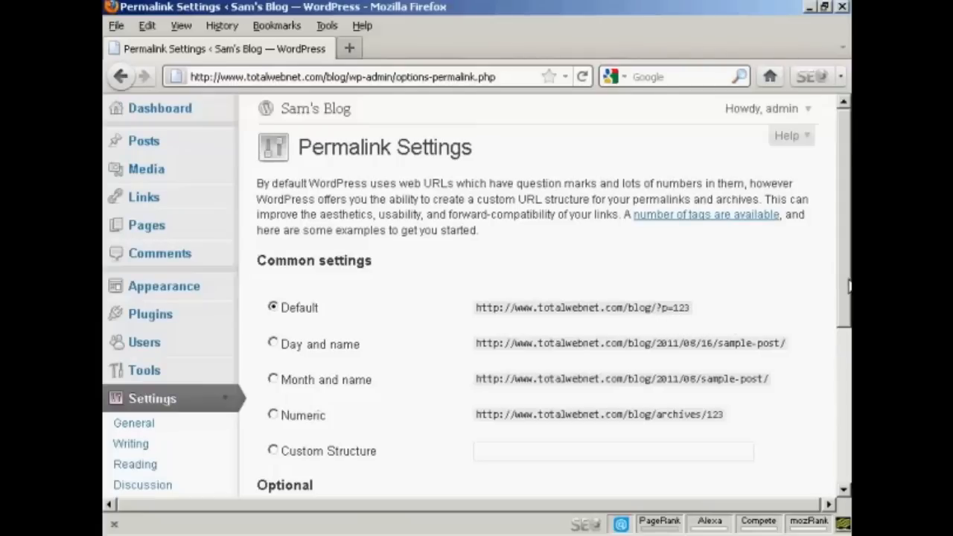
scroll("down", 3)
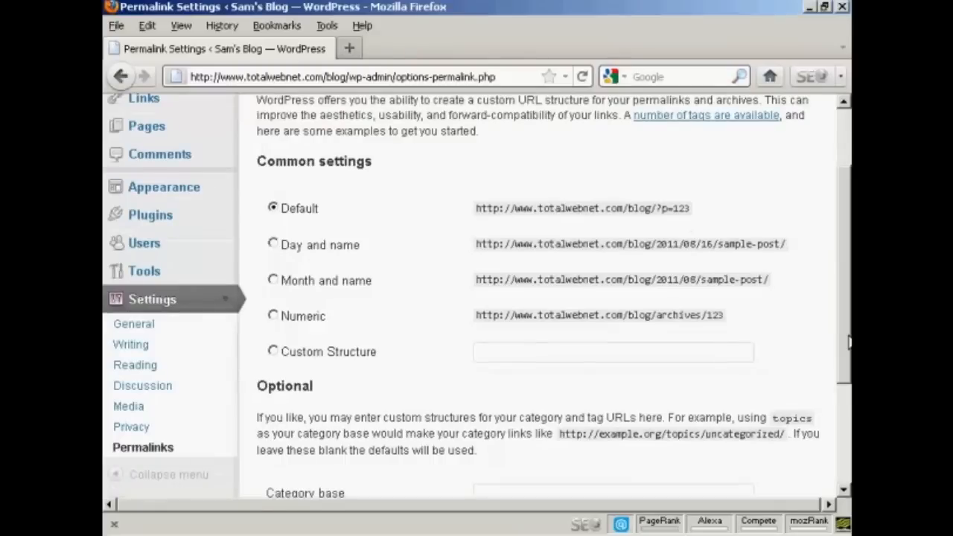
scroll("down", 3)
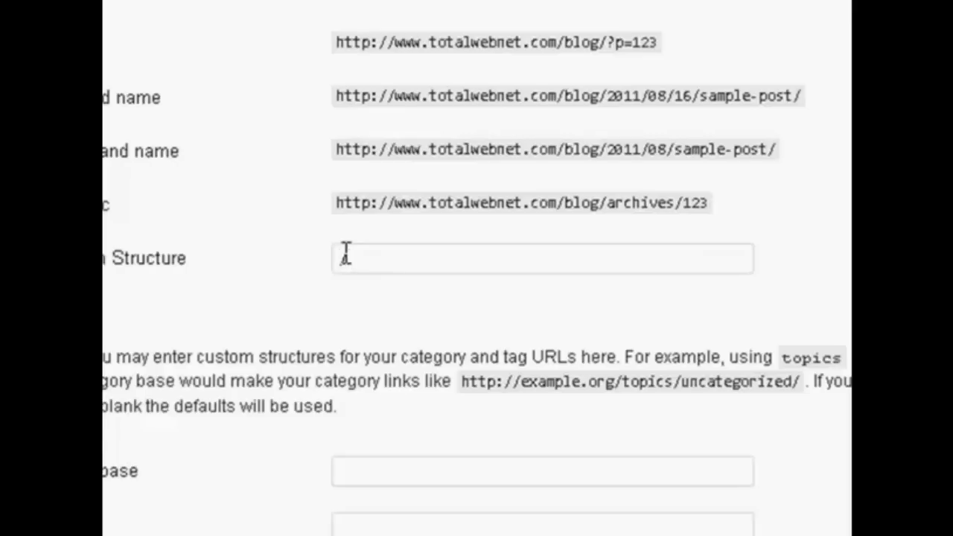
Enter /%postname%/ as the custom permalink structure.
type("/%")
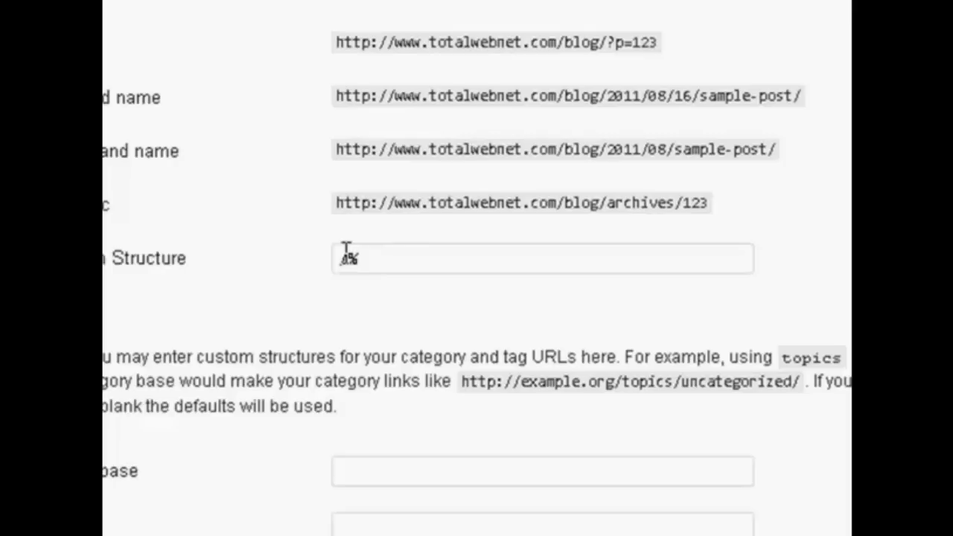
type("postna")
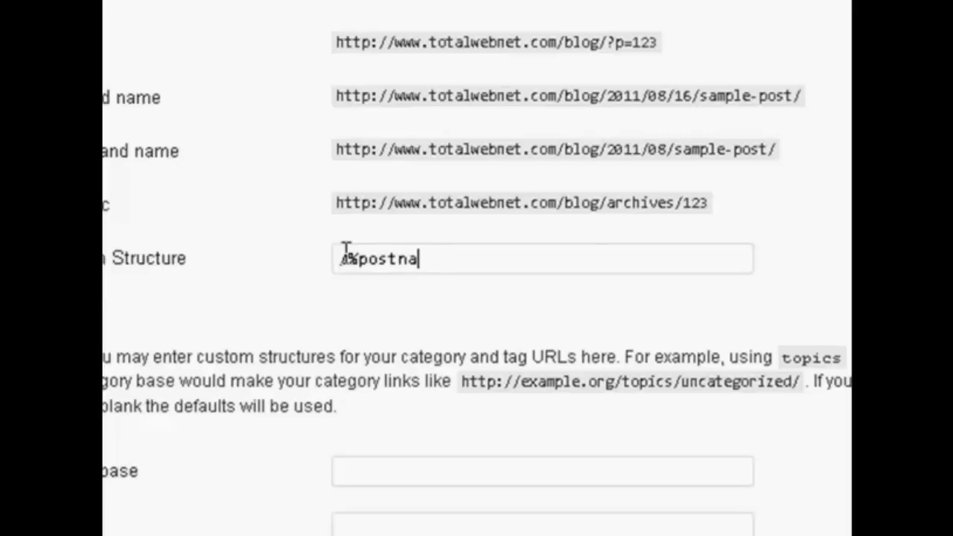
type("me")
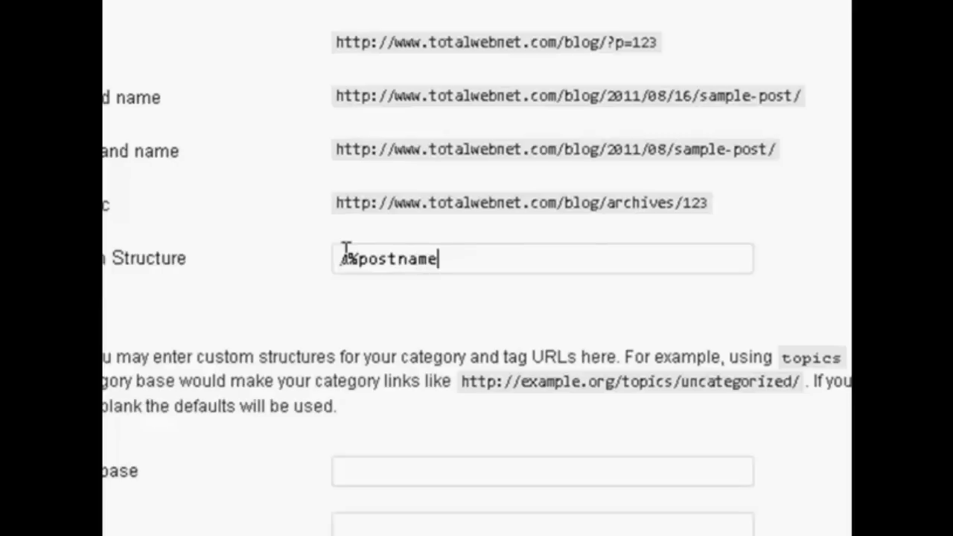
type("%")
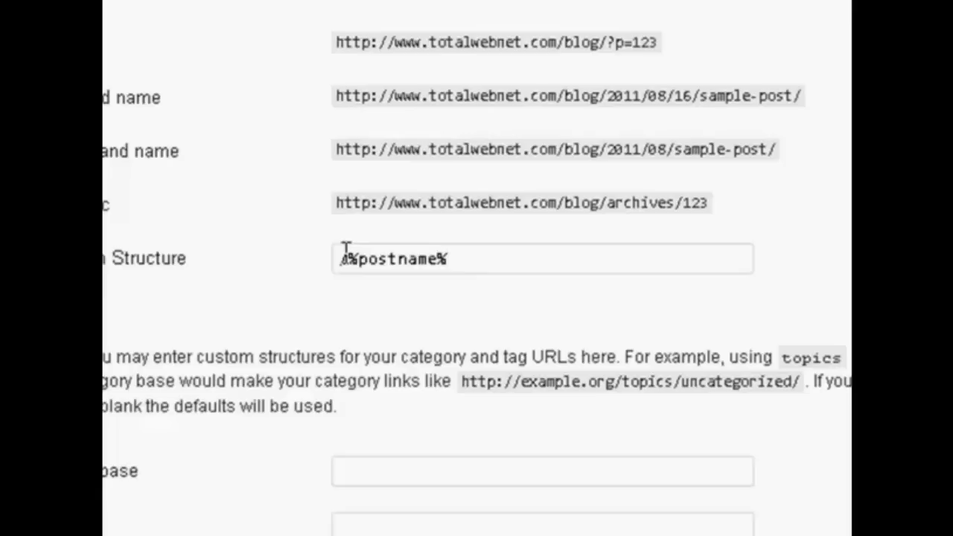
type("/")
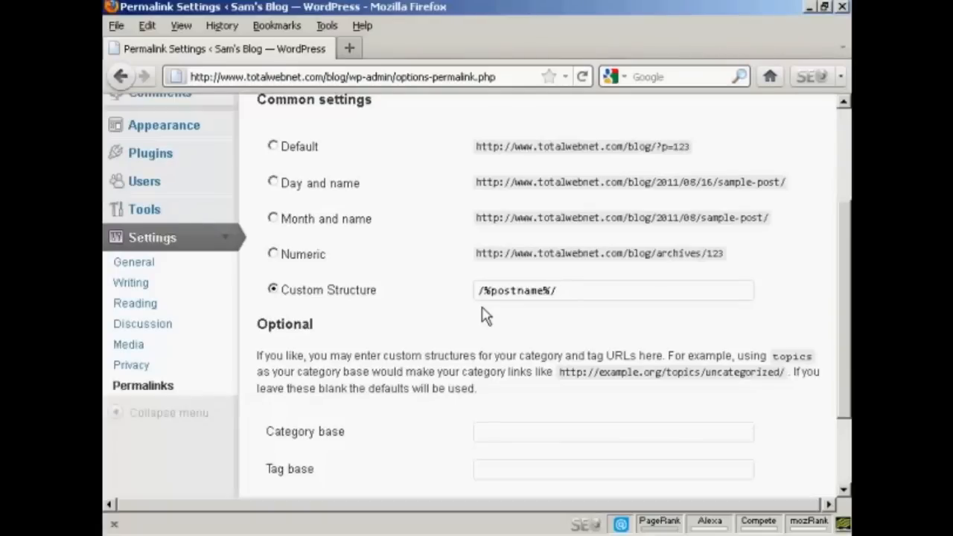
left_click(613, 291)
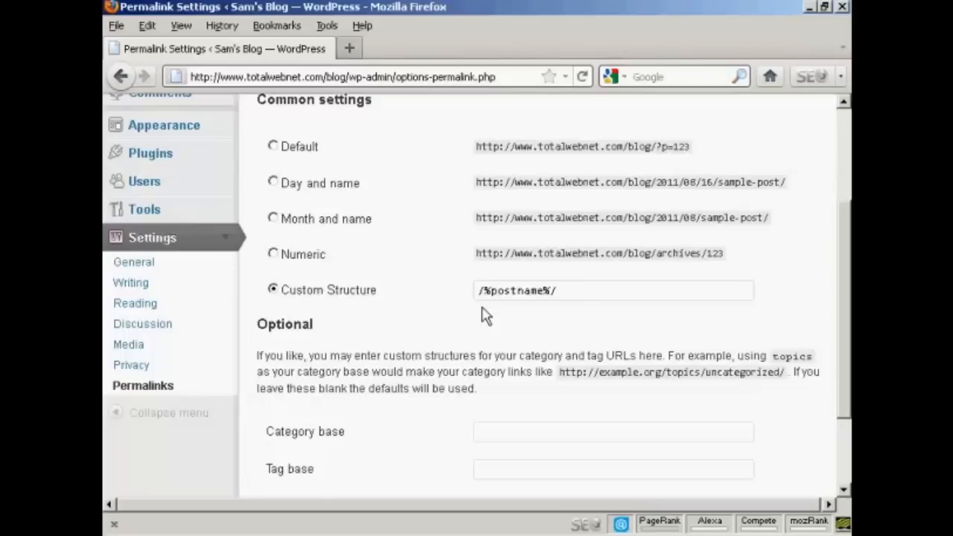
left_click(613, 291)
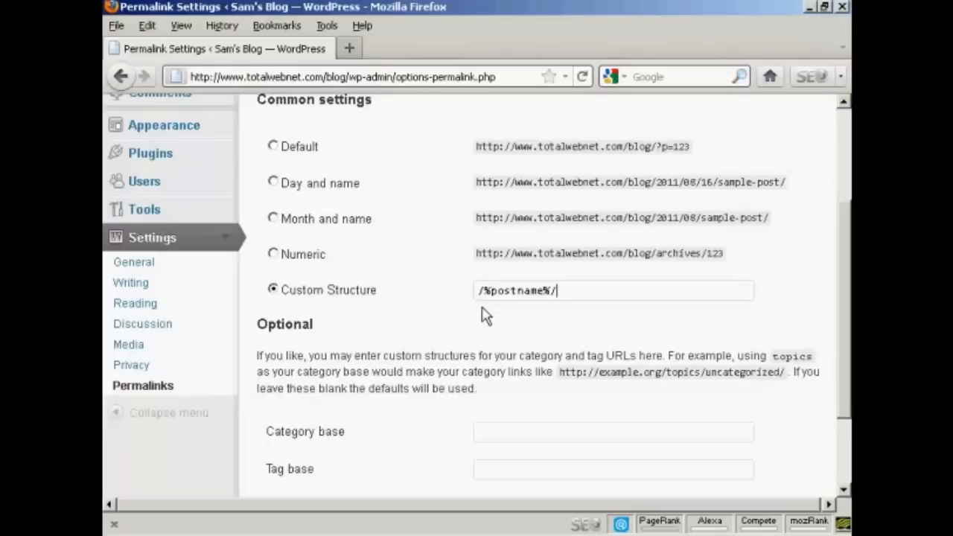
mouse_move(849, 263)
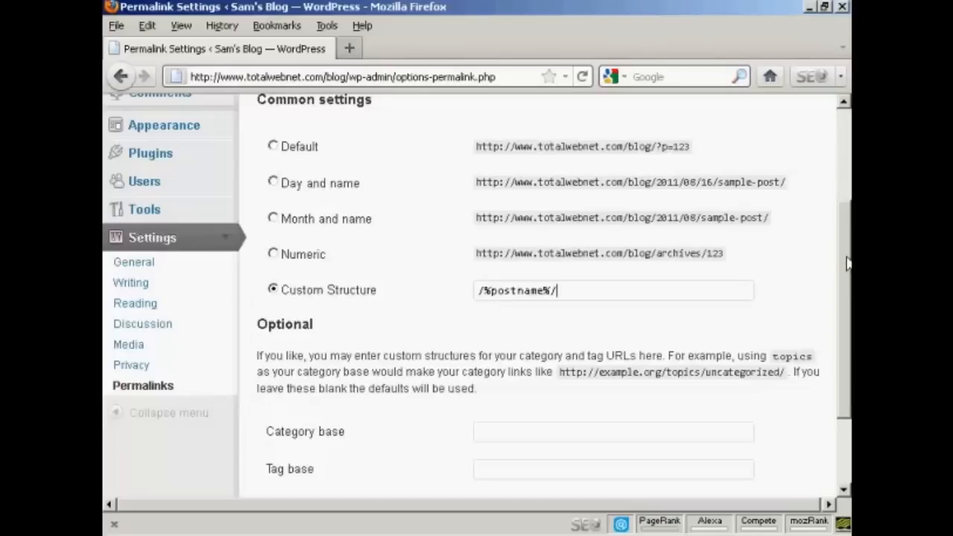
Save the /%postname%/ permalink structure and confirm the 'Permalink structure updated' notice.
scroll("down", 3)
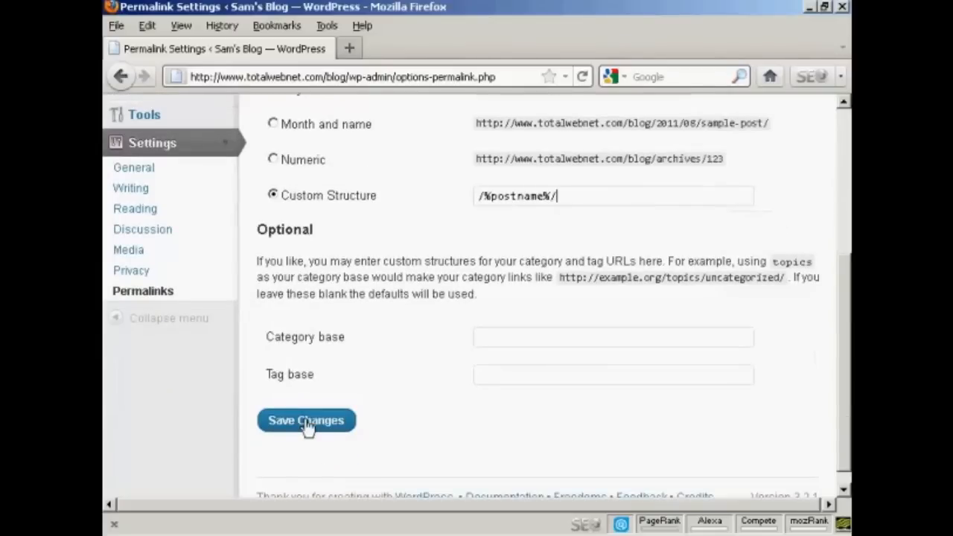
left_click(306, 420)
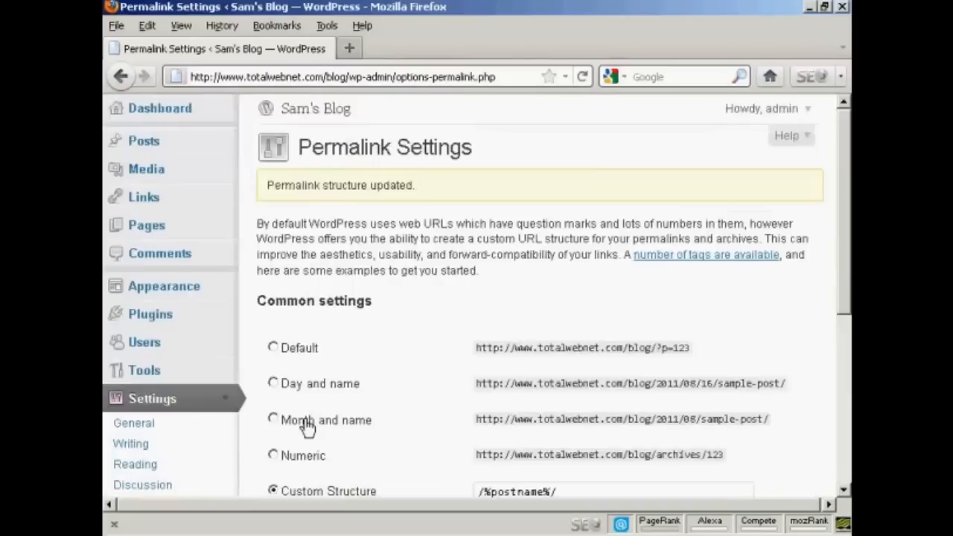
mouse_move(823, 284)
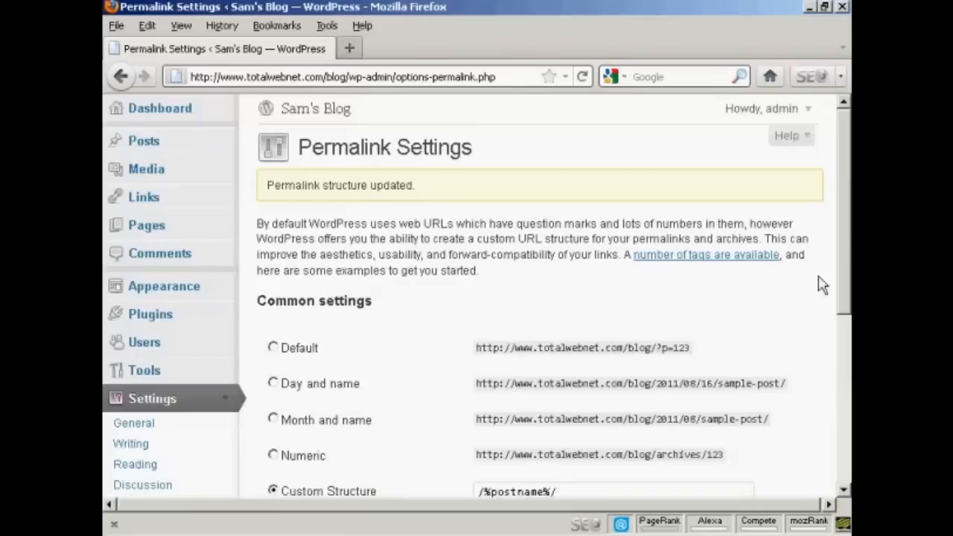
scroll("down", 3)
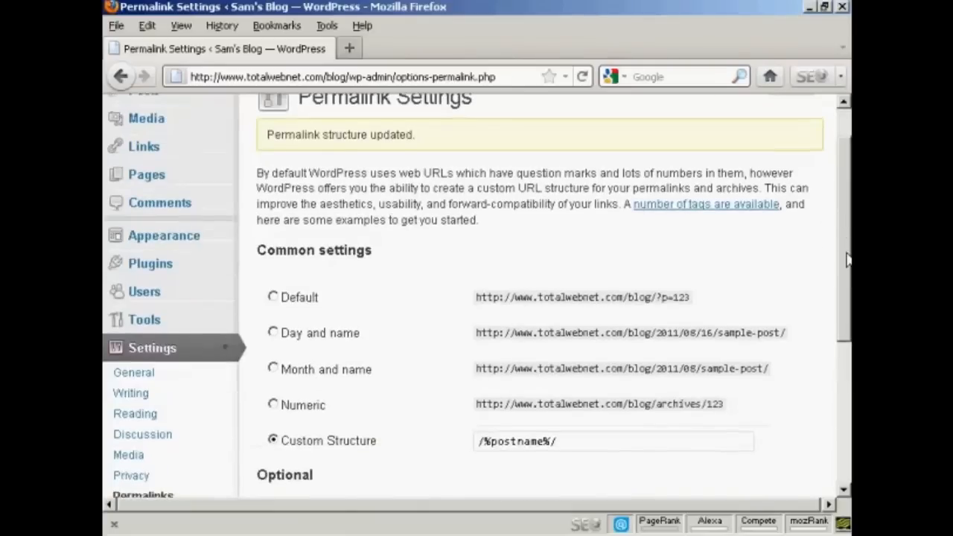